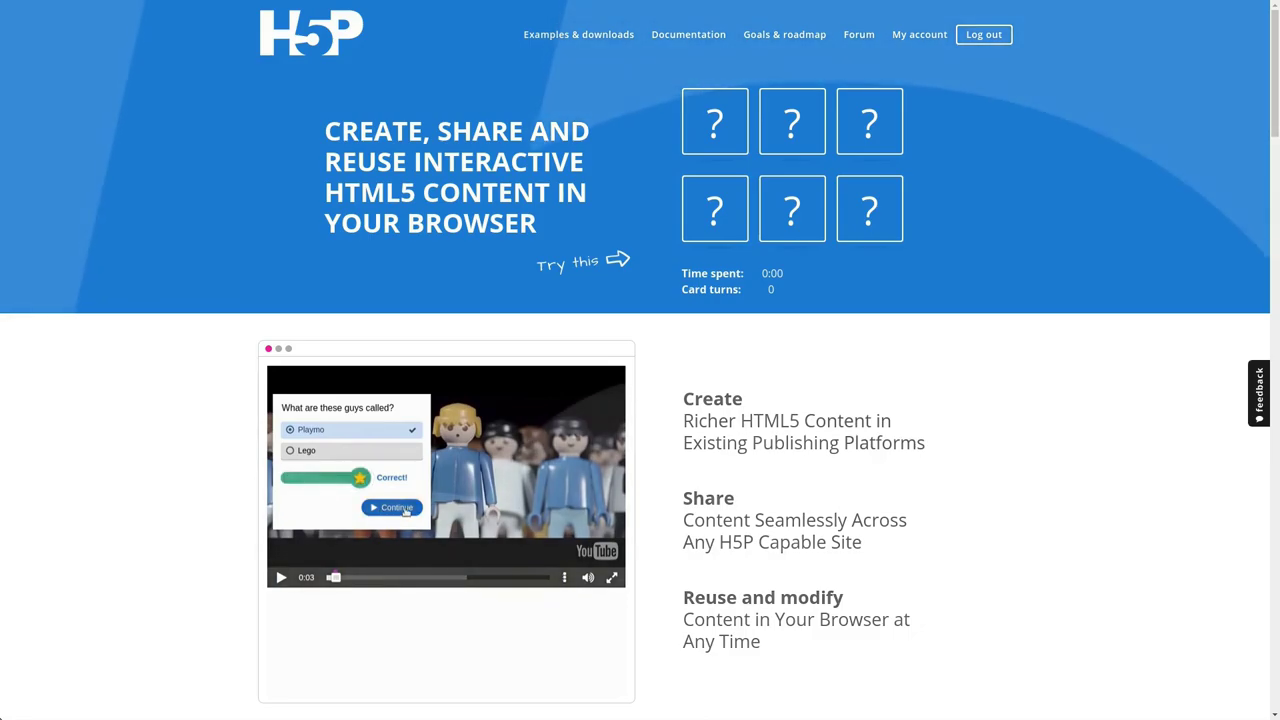
Step: Go from h5p.org to Otacke's Lab blog post 'Arrrrrr, AR!'
{"action": "left_click", "coordinate": [391, 507]}
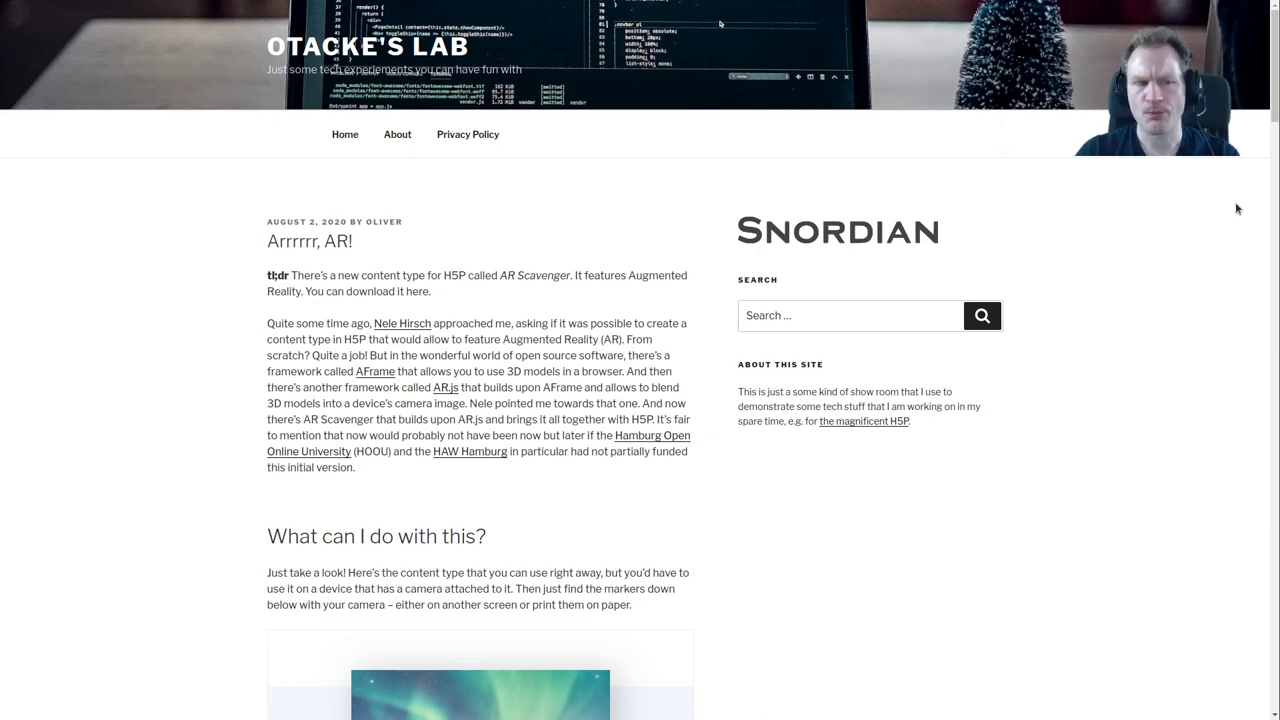
Step: Scroll to the embedded Welcome Aboard demo and start it
{"action": "scroll", "scroll_direction": "down", "scroll_amount": 3}
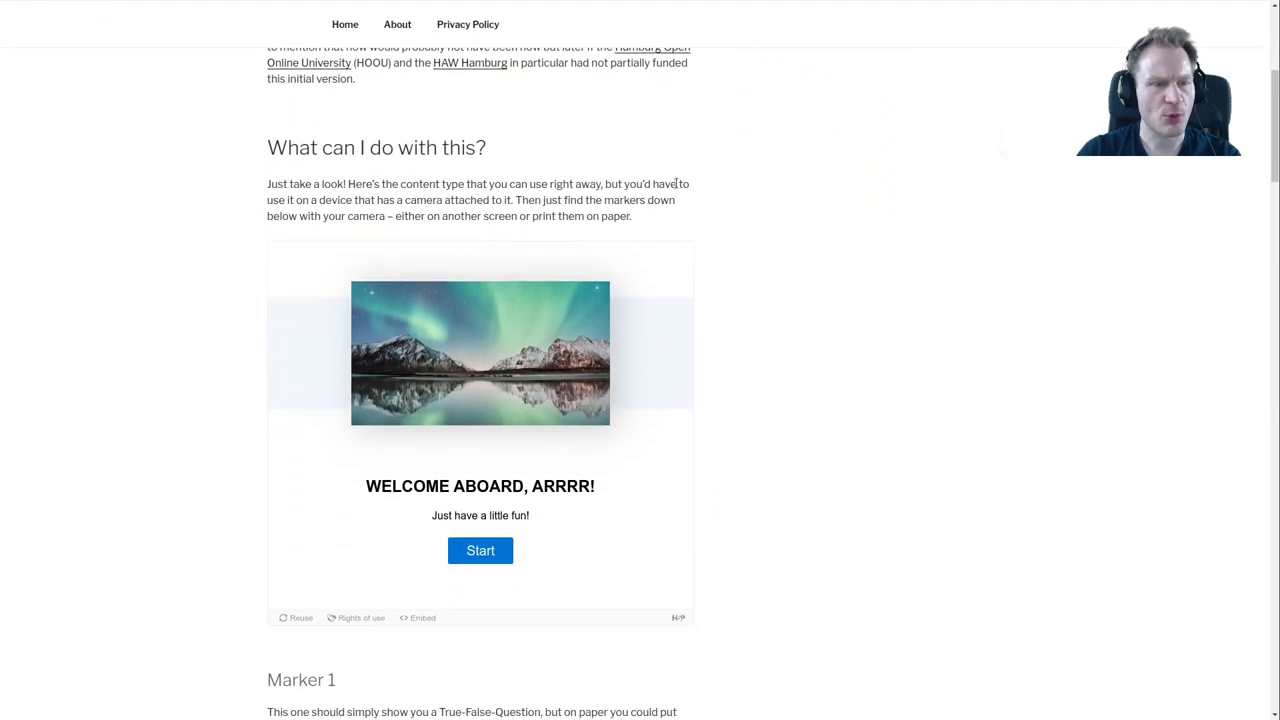
{"action": "scroll", "scroll_direction": "down", "scroll_amount": 3}
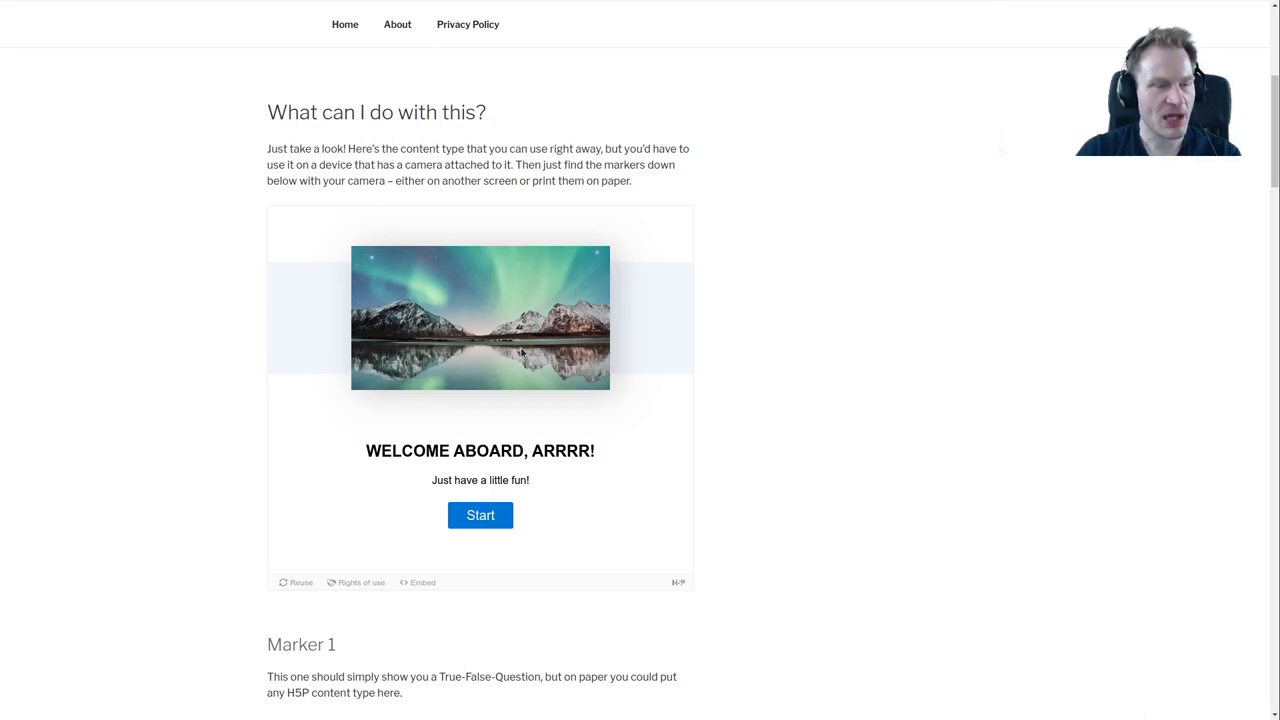
{"action": "mouse_move", "coordinate": [477, 497]}
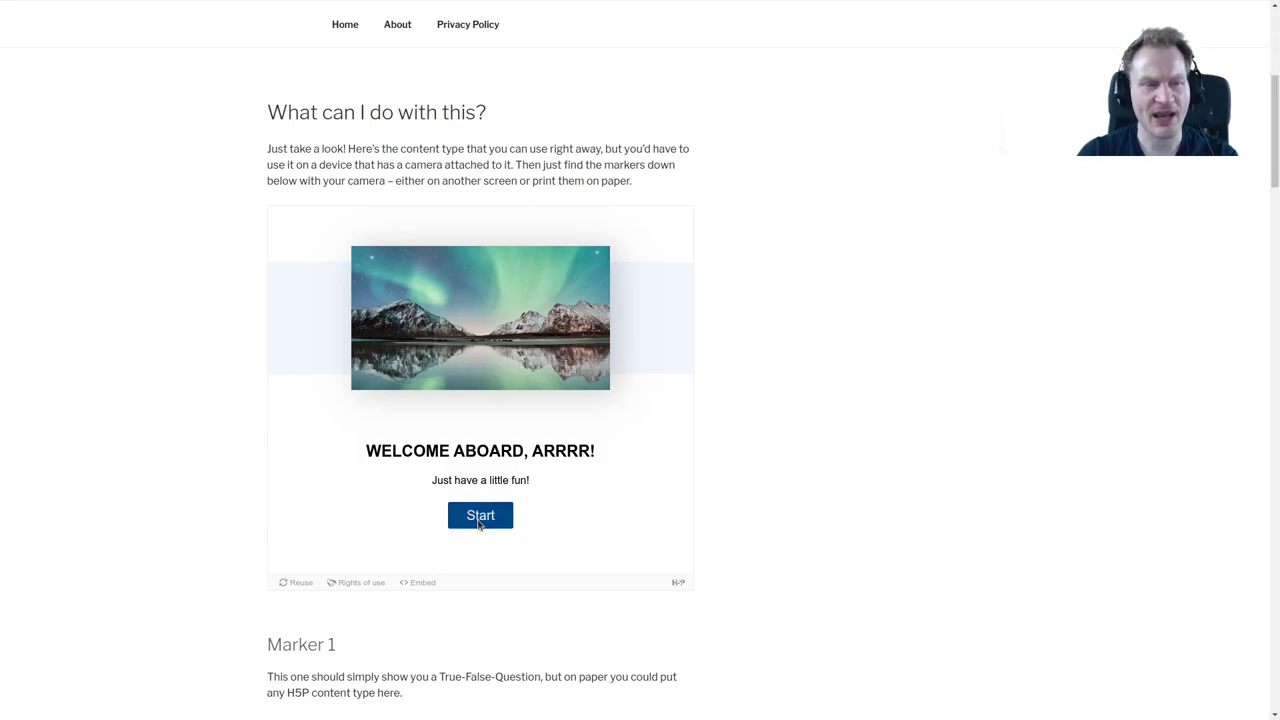
{"action": "left_click", "coordinate": [480, 515]}
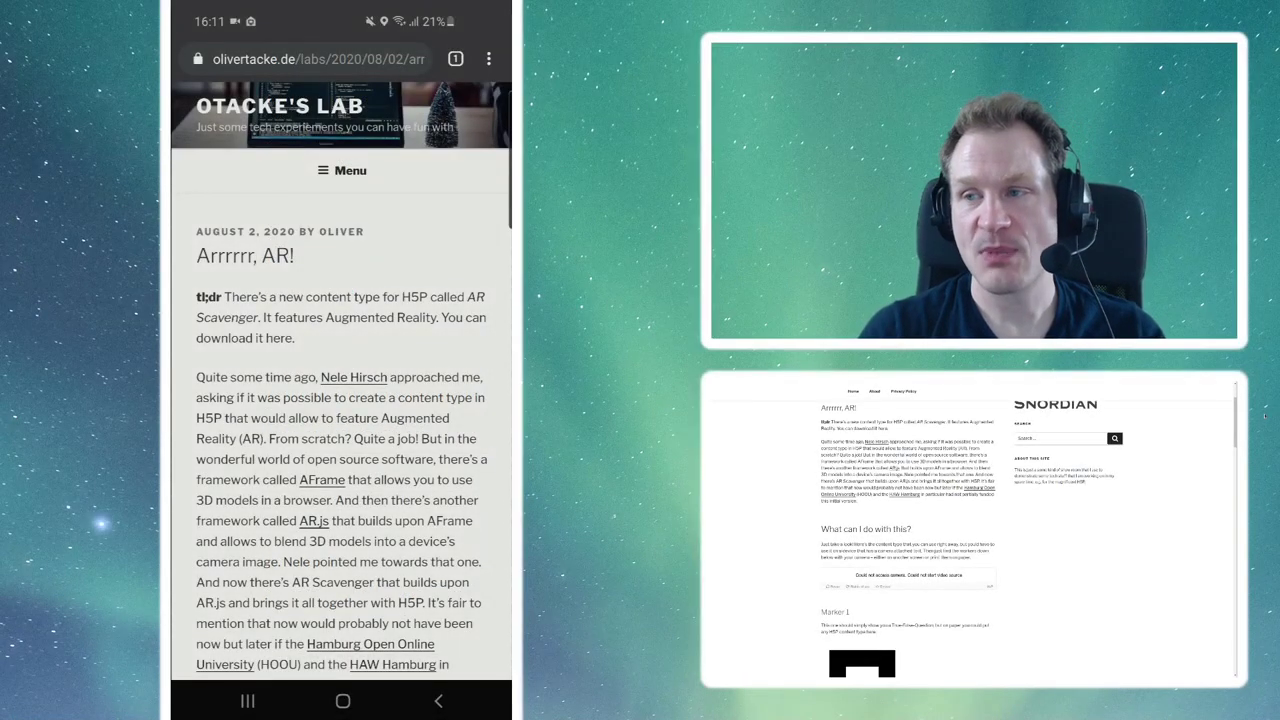
Step: On the phone, scroll to the embedded demo and launch its camera view
{"action": "scroll", "scroll_direction": "down", "scroll_amount": 3}
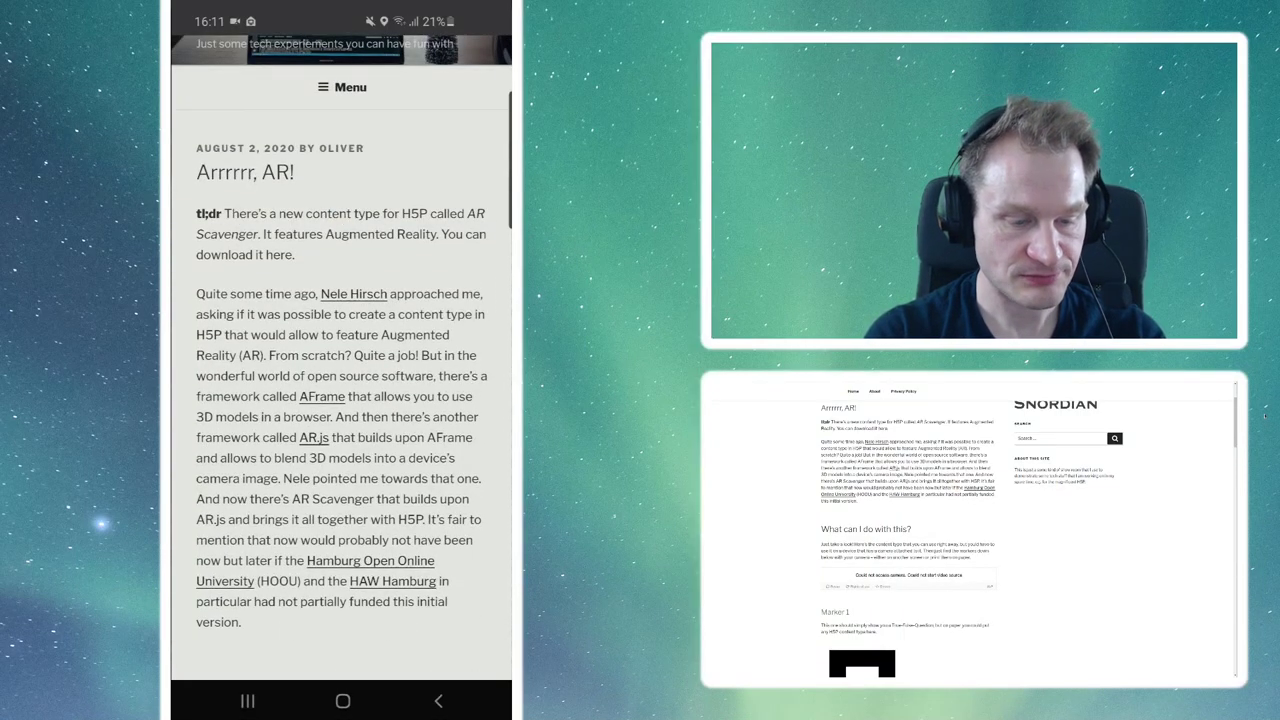
{"action": "scroll", "scroll_direction": "down", "scroll_amount": 3}
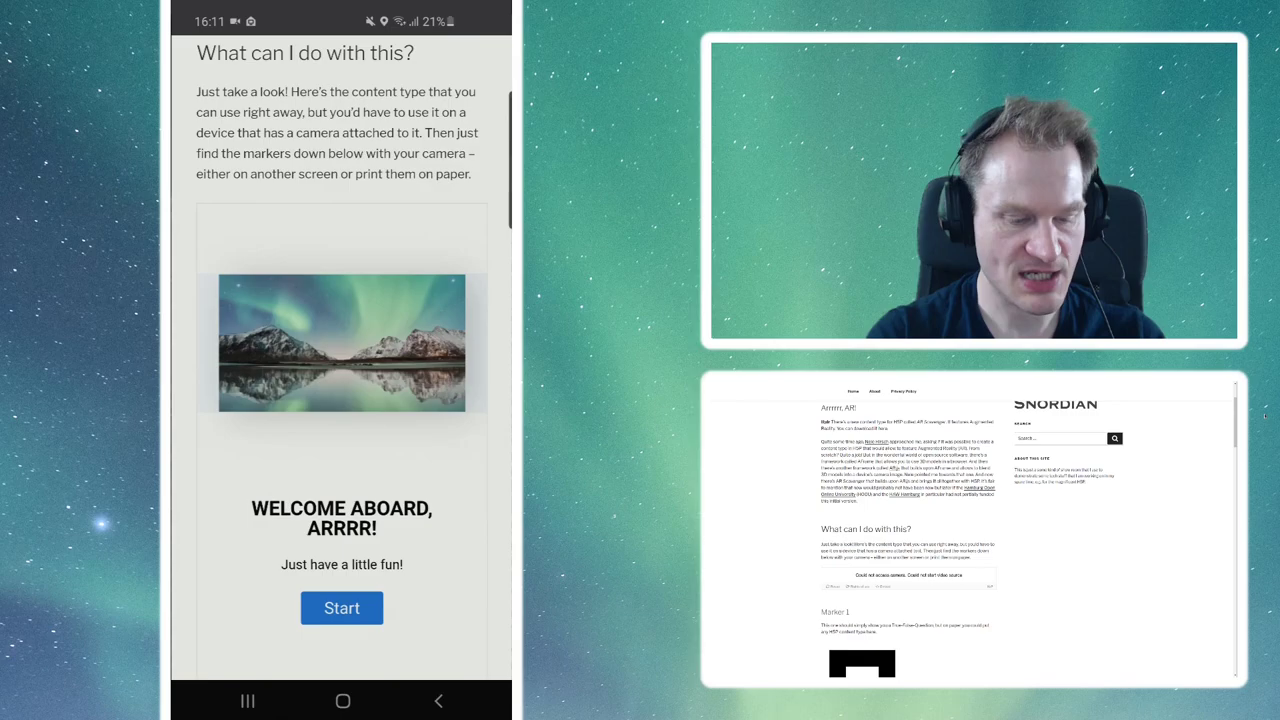
{"action": "scroll", "scroll_direction": "down", "scroll_amount": 3}
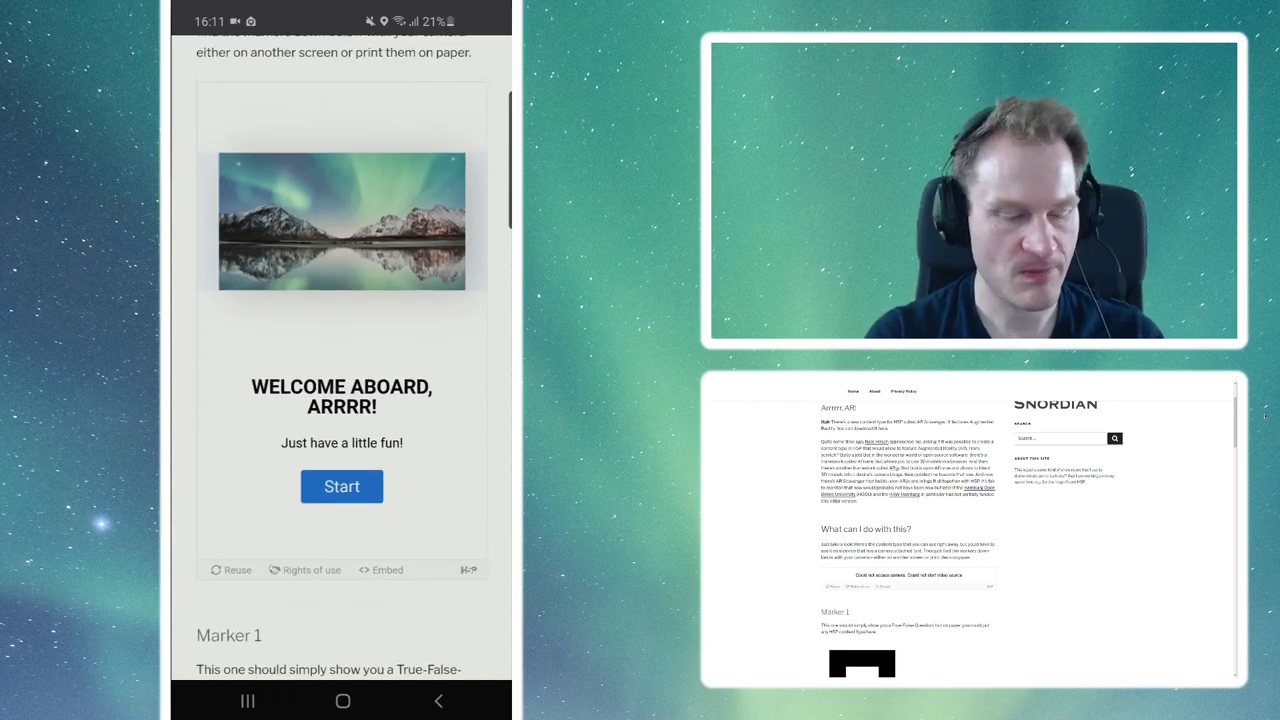
{"action": "left_click", "coordinate": [341, 486]}
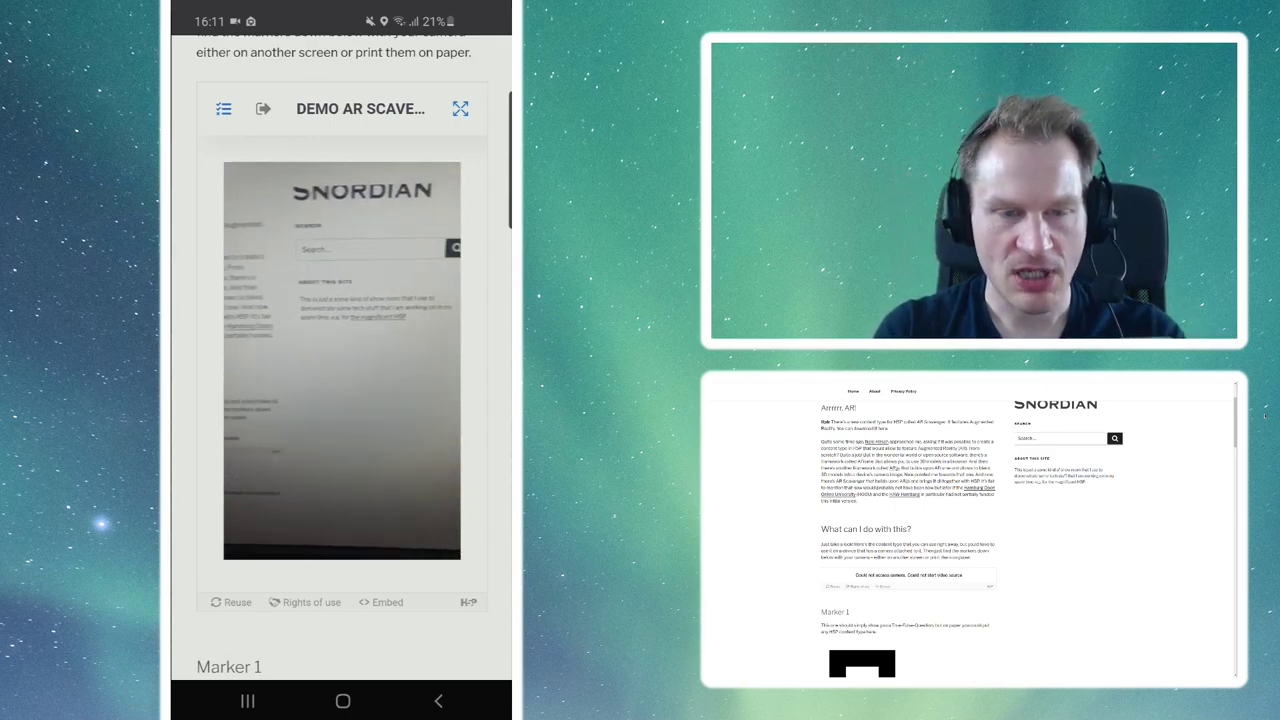
Step: Put the phone demo in fullscreen and aim the camera at the marker page
{"action": "left_click", "coordinate": [460, 108]}
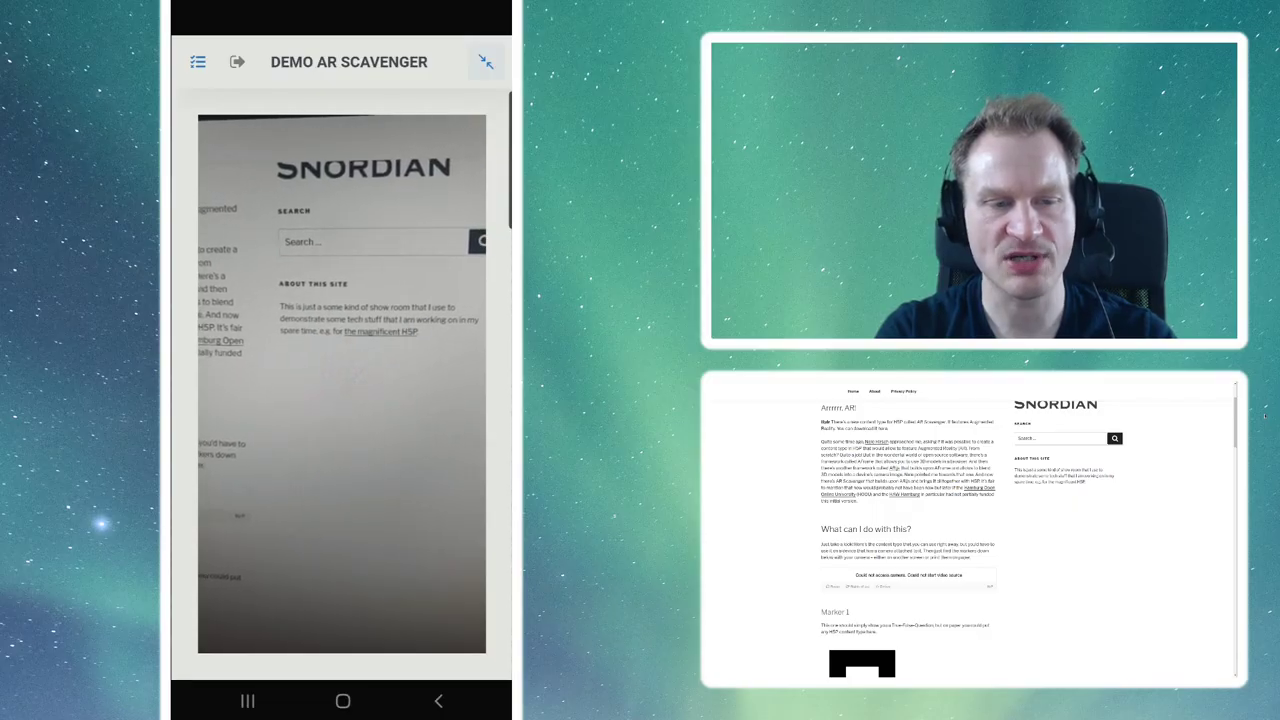
{"action": "left_click", "coordinate": [198, 61]}
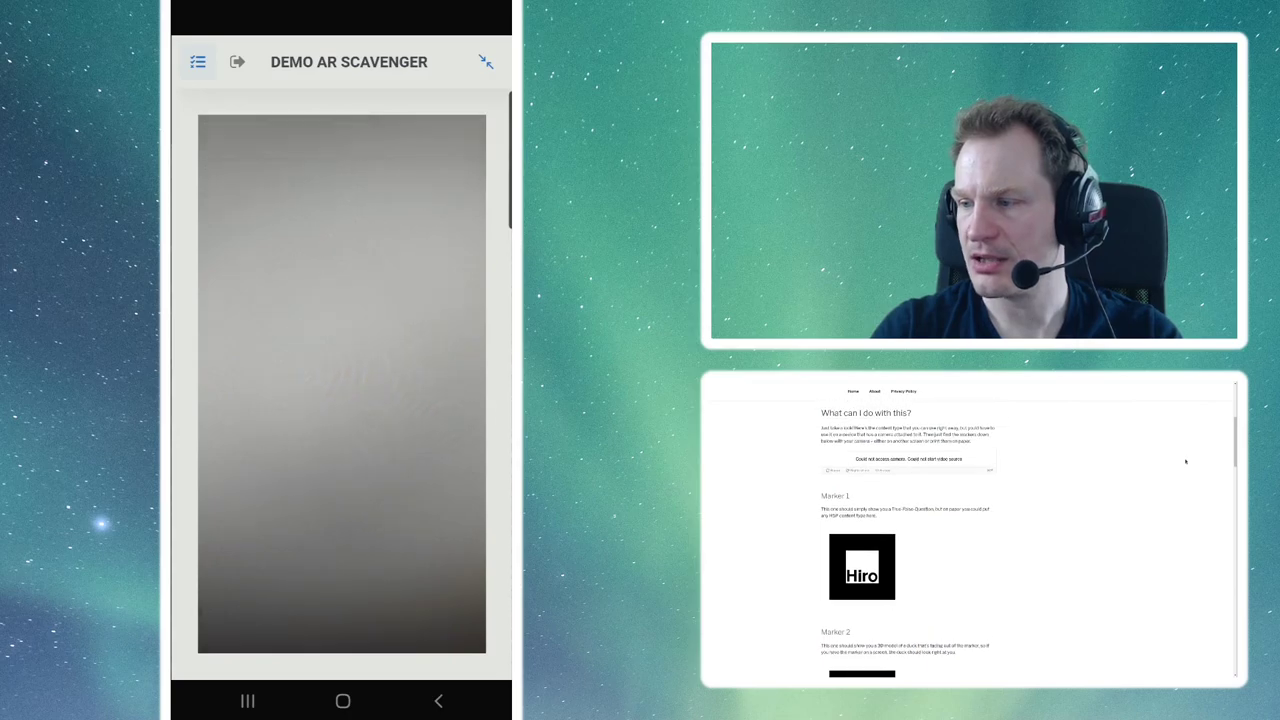
{"action": "scroll", "scroll_direction": "down", "scroll_amount": 3}
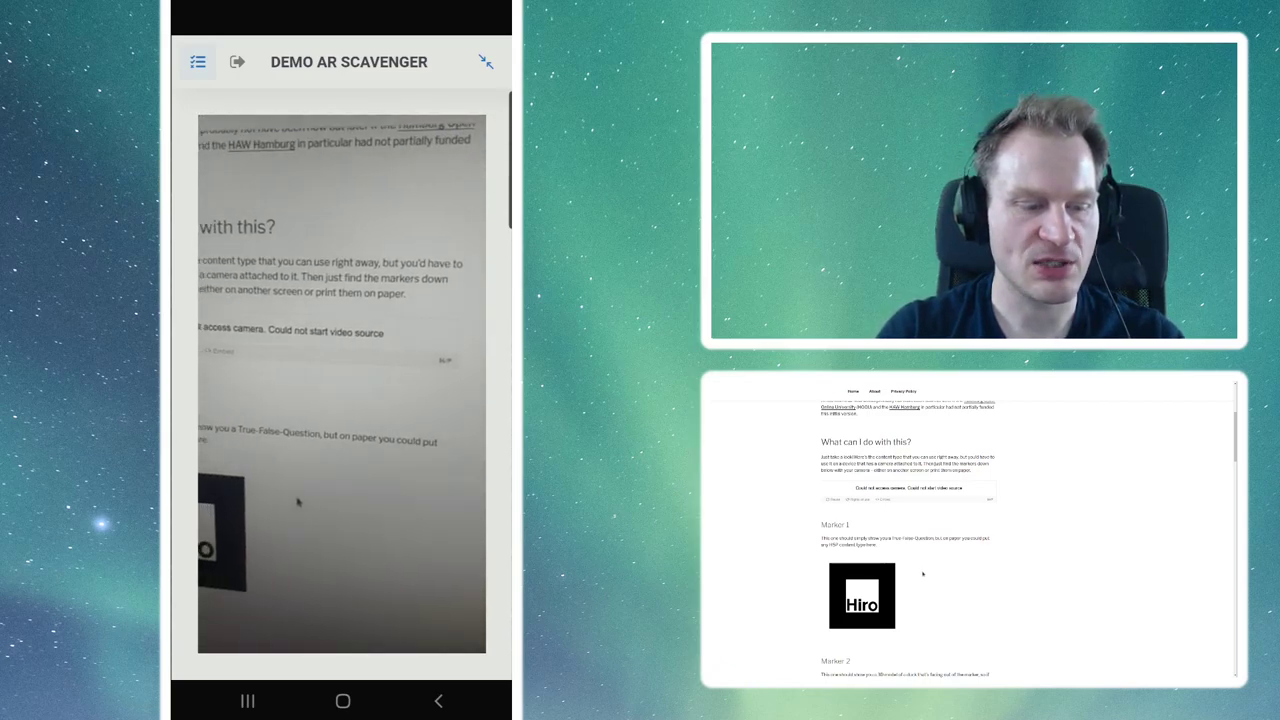
Step: Scan the Hiro marker, answer 'No ...' to the quiz and check it
{"action": "left_click", "coordinate": [197, 61]}
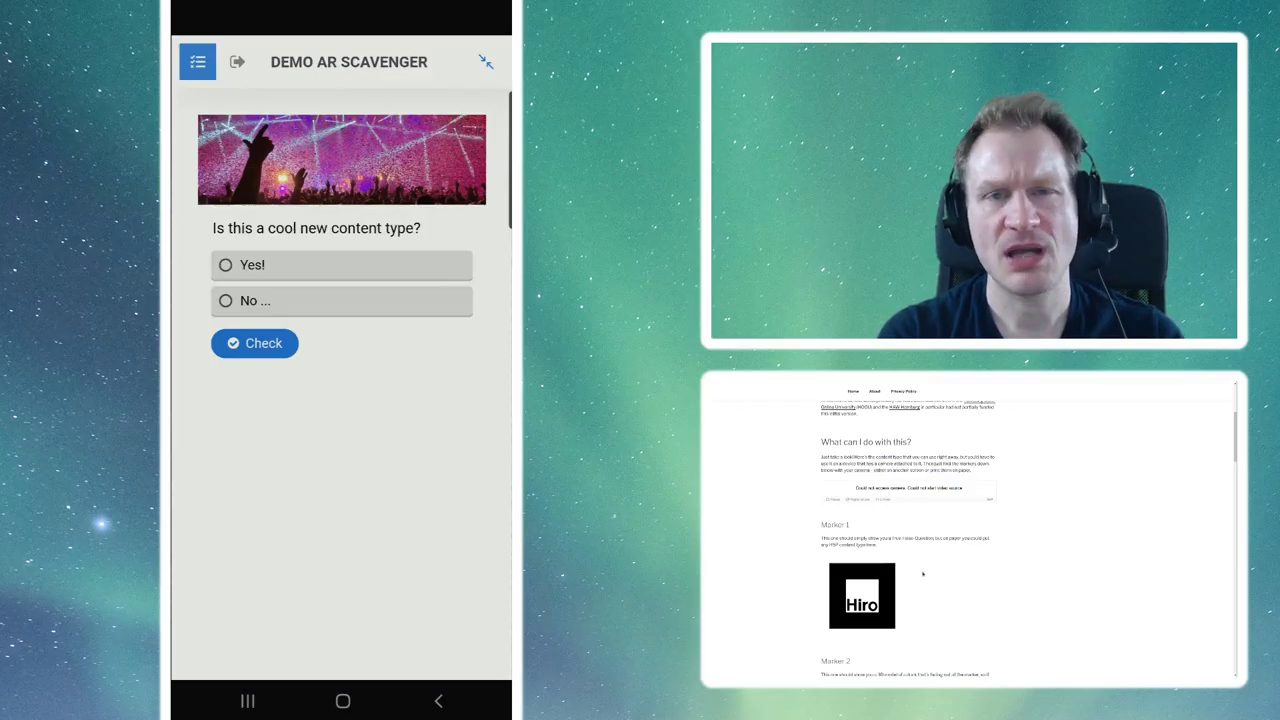
{"action": "left_click", "coordinate": [226, 300]}
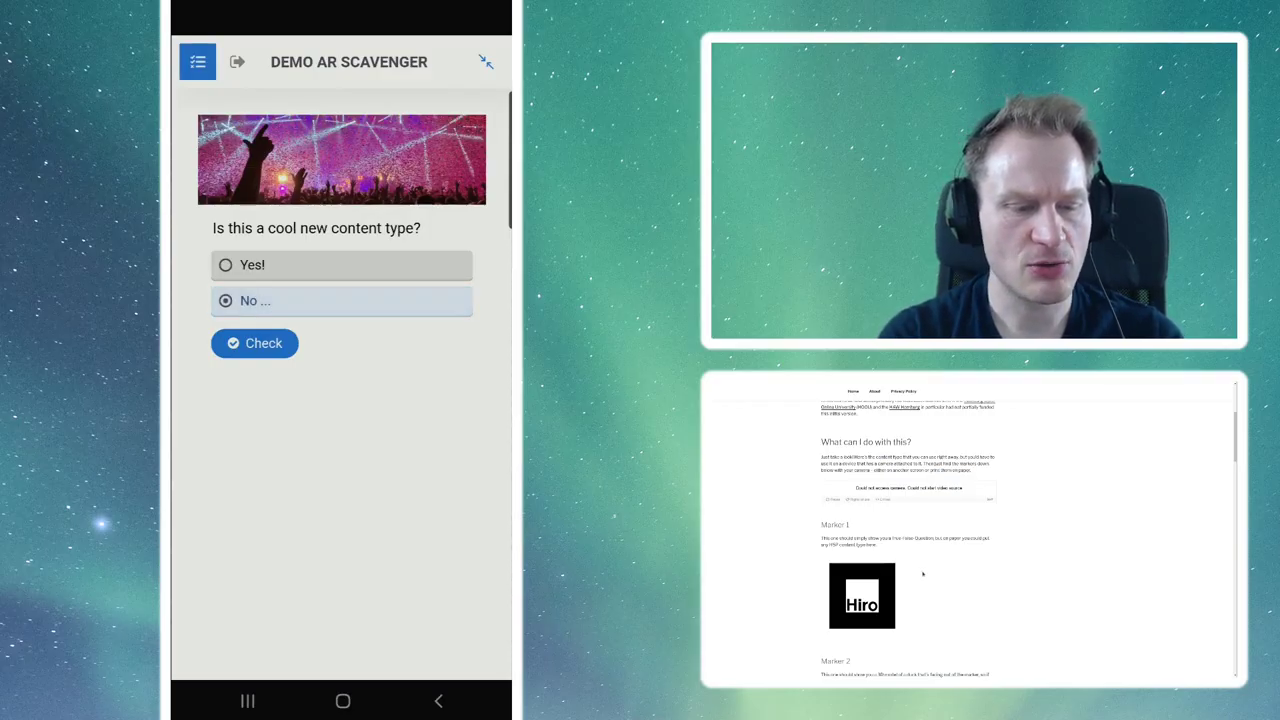
{"action": "left_click", "coordinate": [254, 343]}
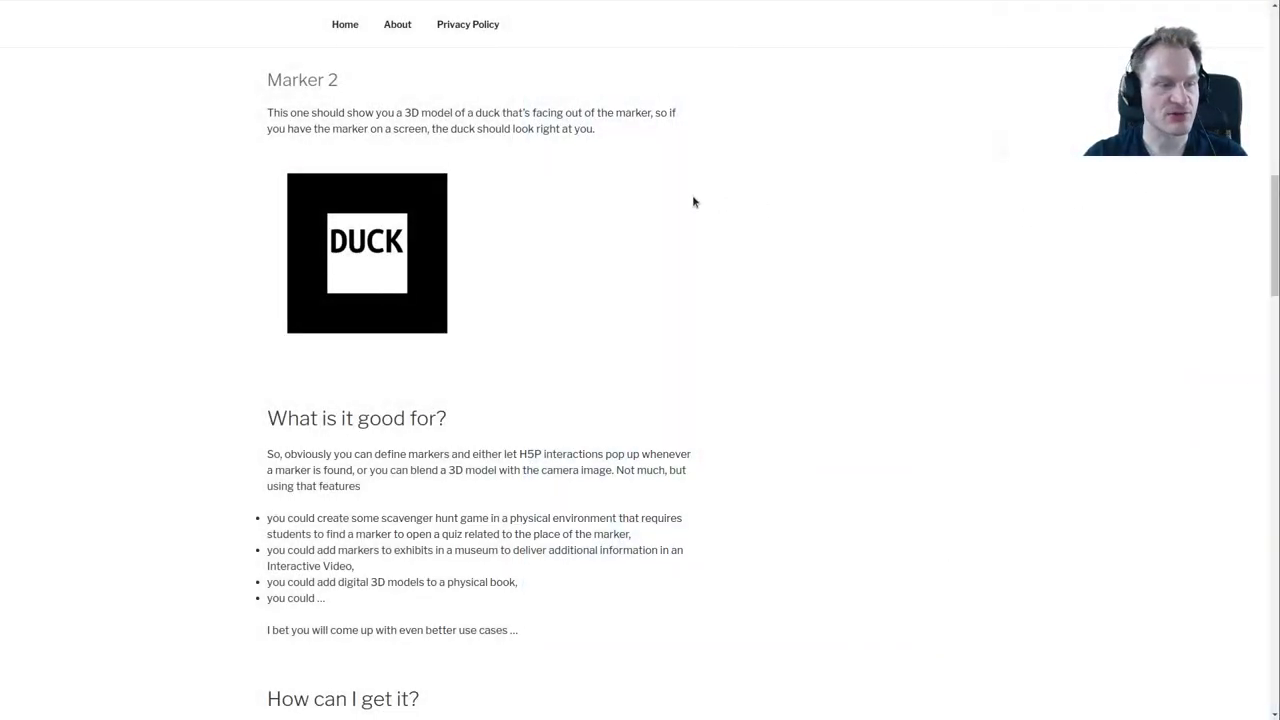
Step: Scroll past 'How can I get it?' and the caveats to the Questions accordion
{"action": "scroll", "scroll_direction": "down", "scroll_amount": 3}
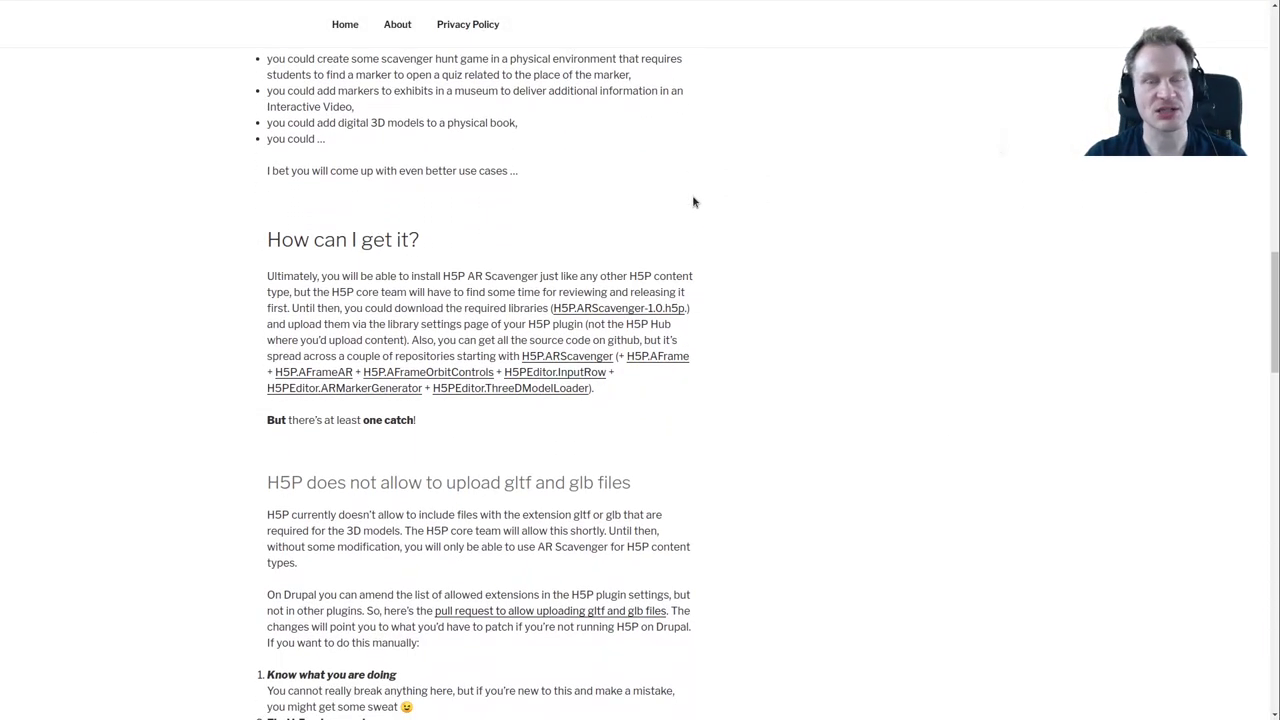
{"action": "mouse_move", "coordinate": [714, 224]}
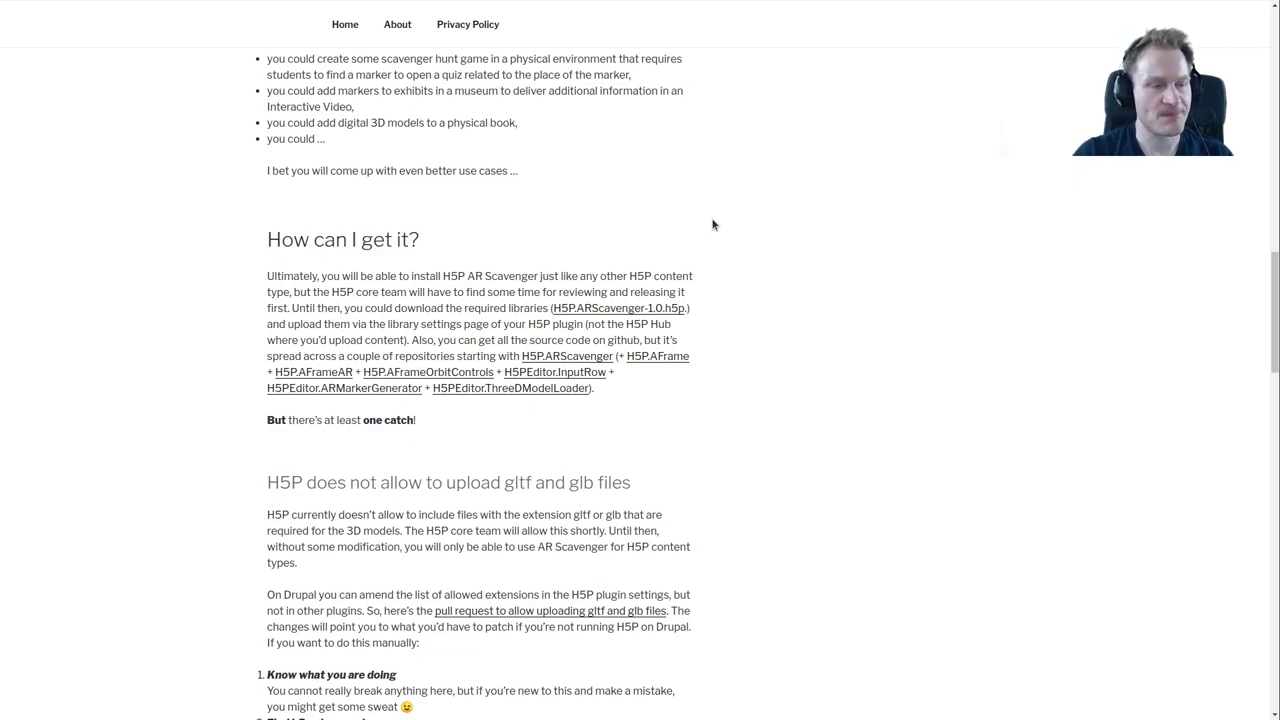
{"action": "scroll", "scroll_direction": "down", "scroll_amount": 3}
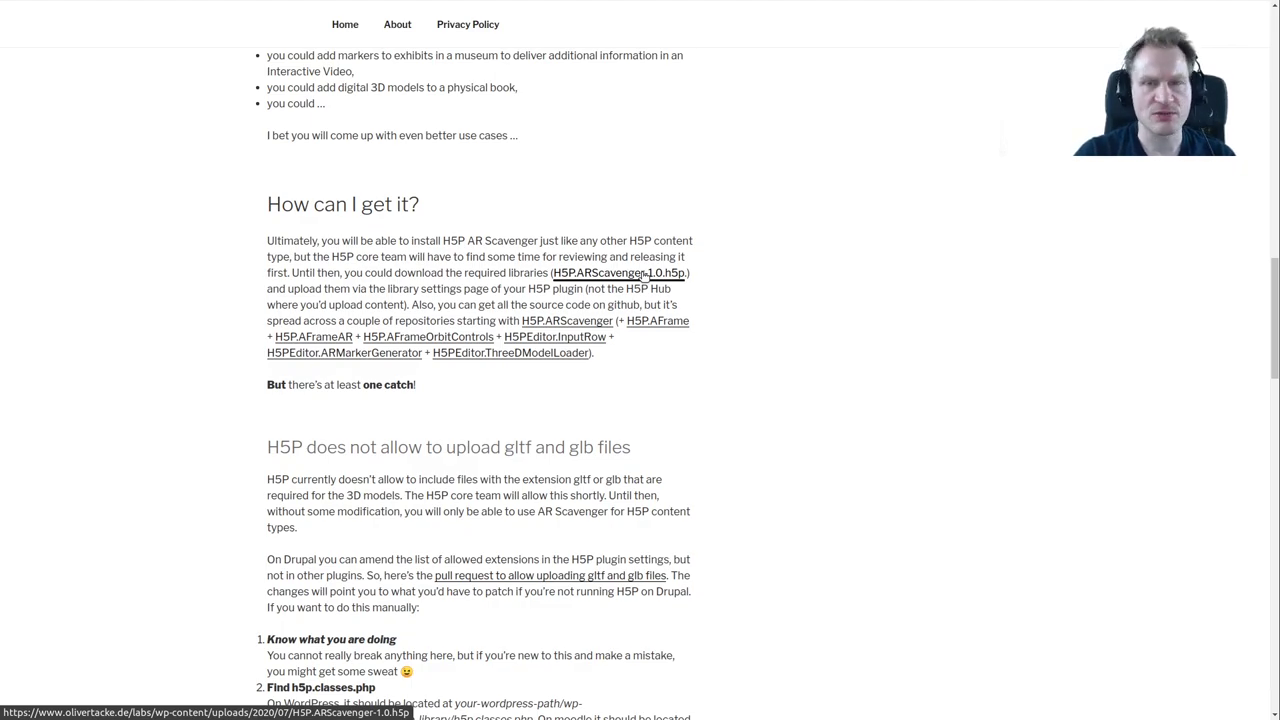
{"action": "mouse_move", "coordinate": [756, 324]}
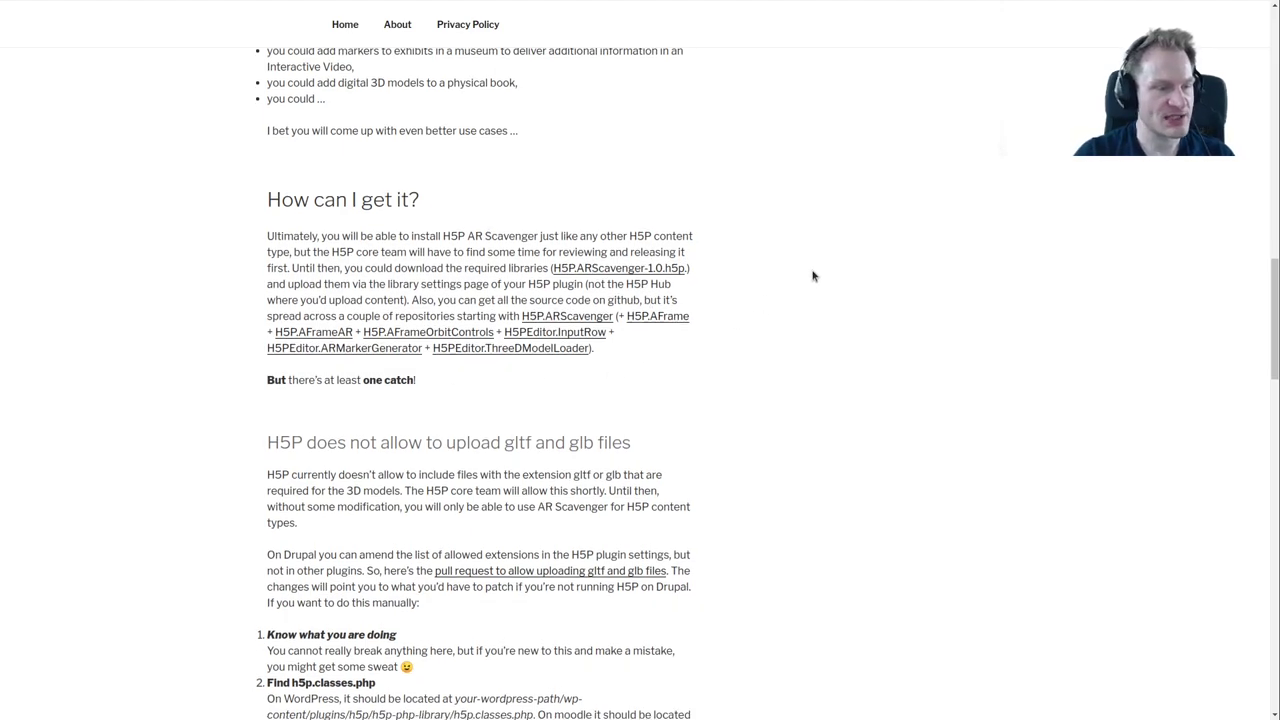
{"action": "scroll", "scroll_direction": "down", "scroll_amount": 3}
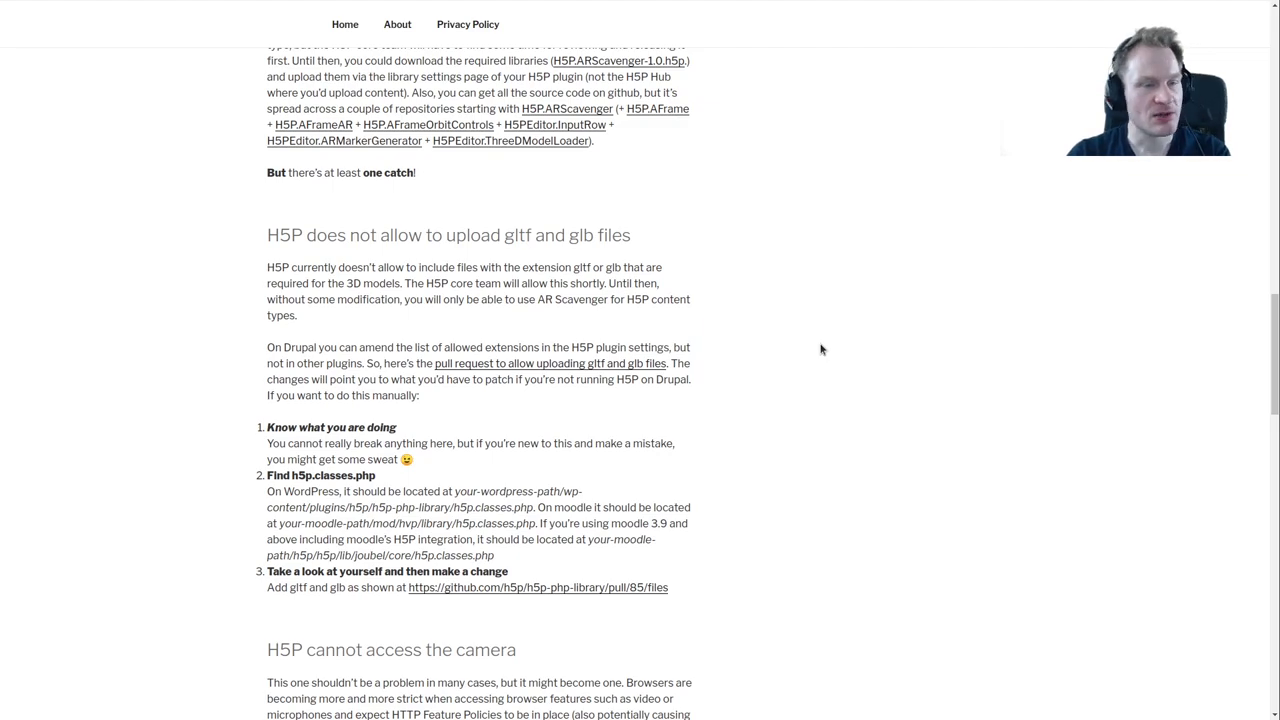
{"action": "mouse_move", "coordinate": [822, 300]}
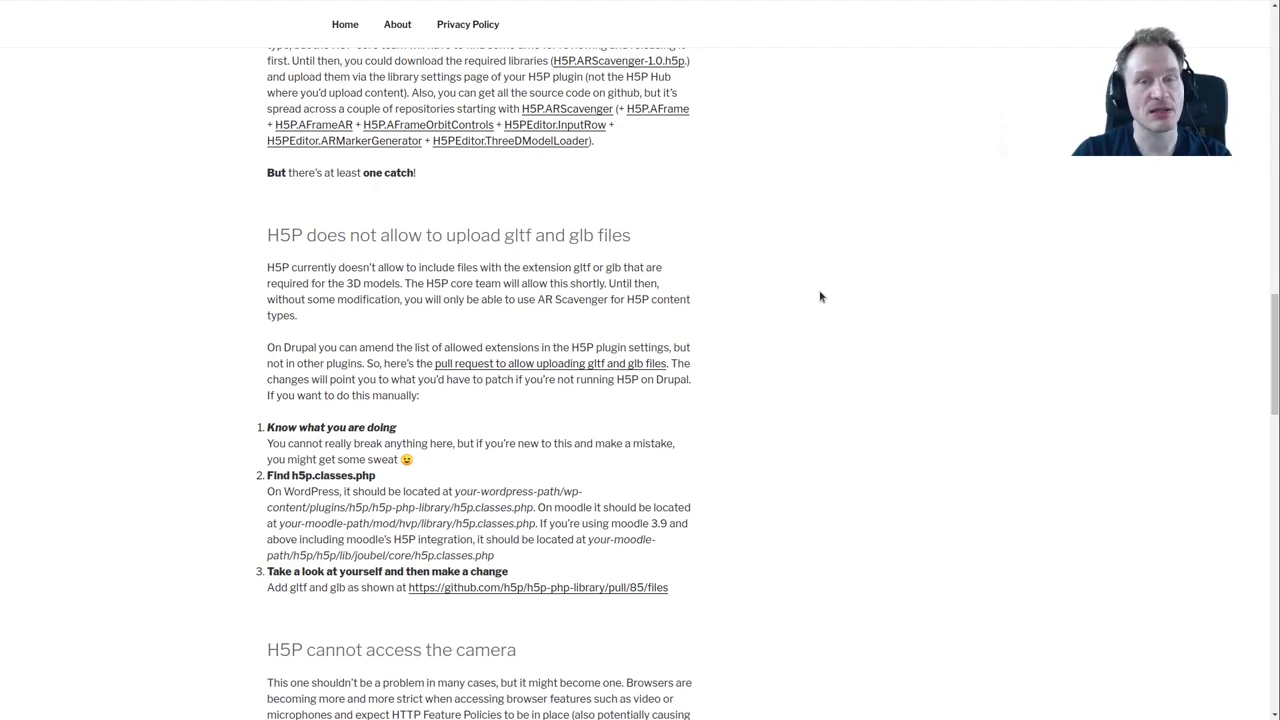
{"action": "scroll", "scroll_direction": "down", "scroll_amount": 3}
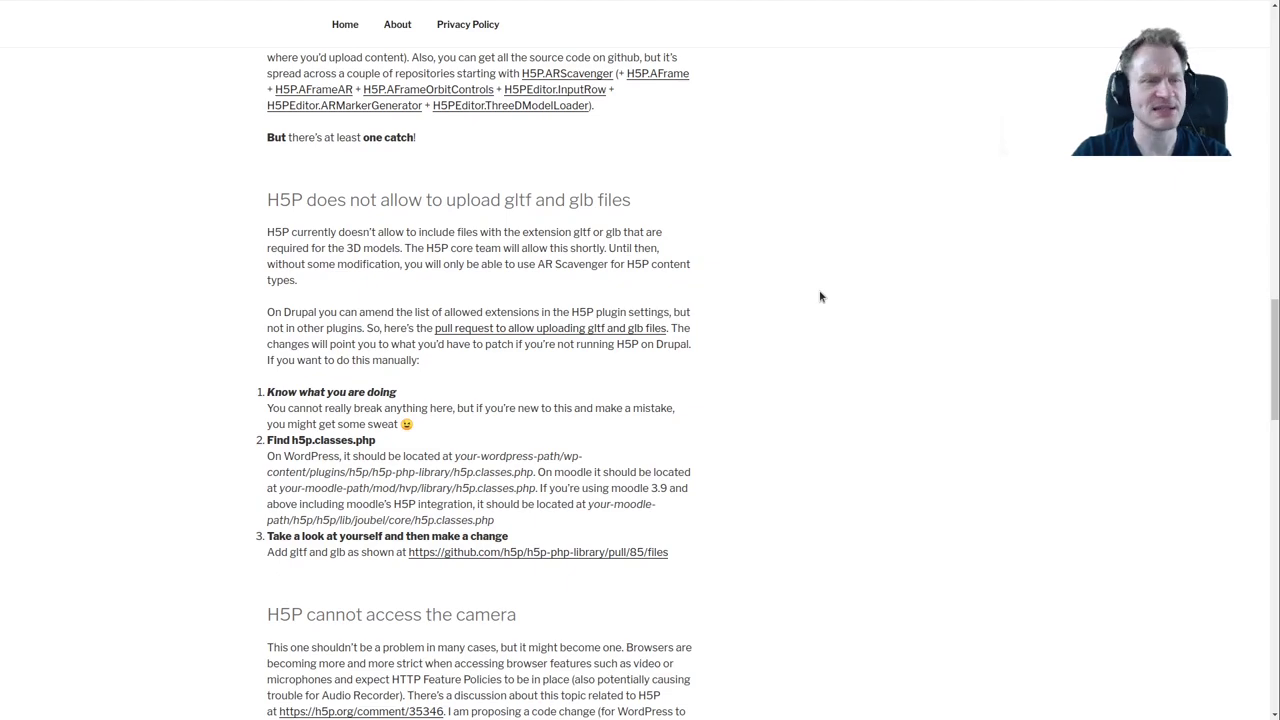
{"action": "mouse_move", "coordinate": [821, 270]}
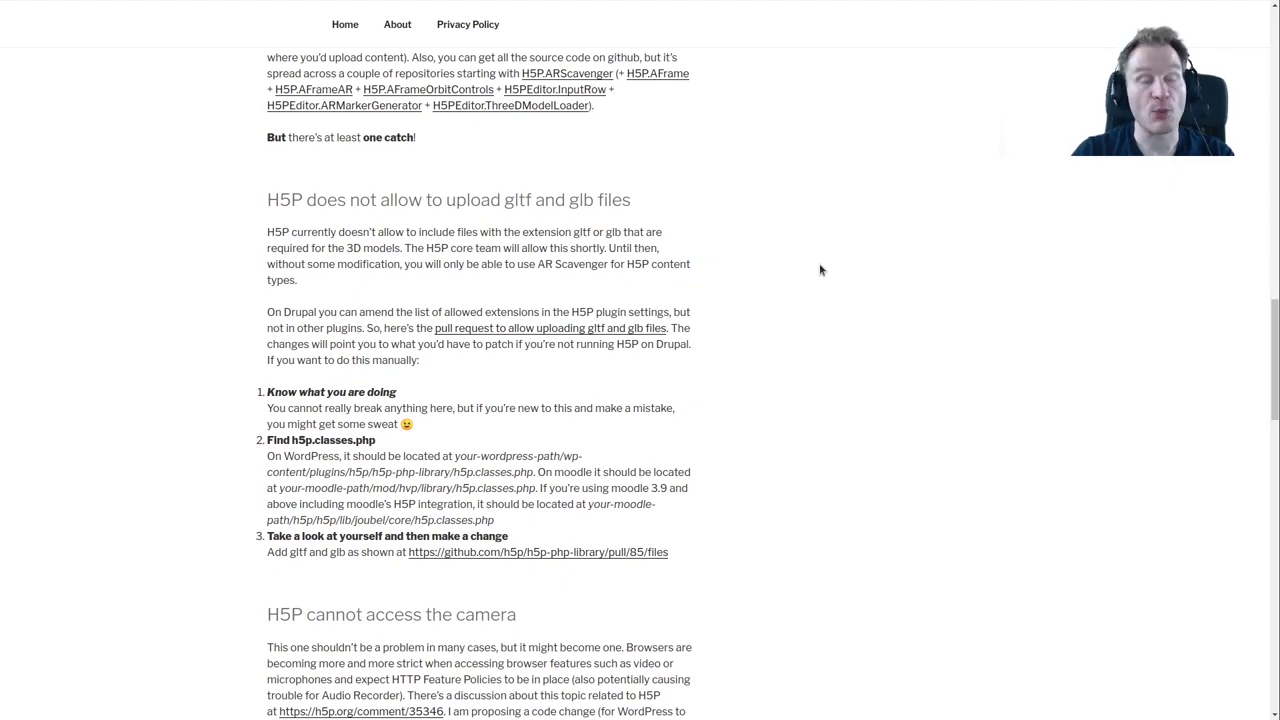
{"action": "scroll", "scroll_direction": "down", "scroll_amount": 3}
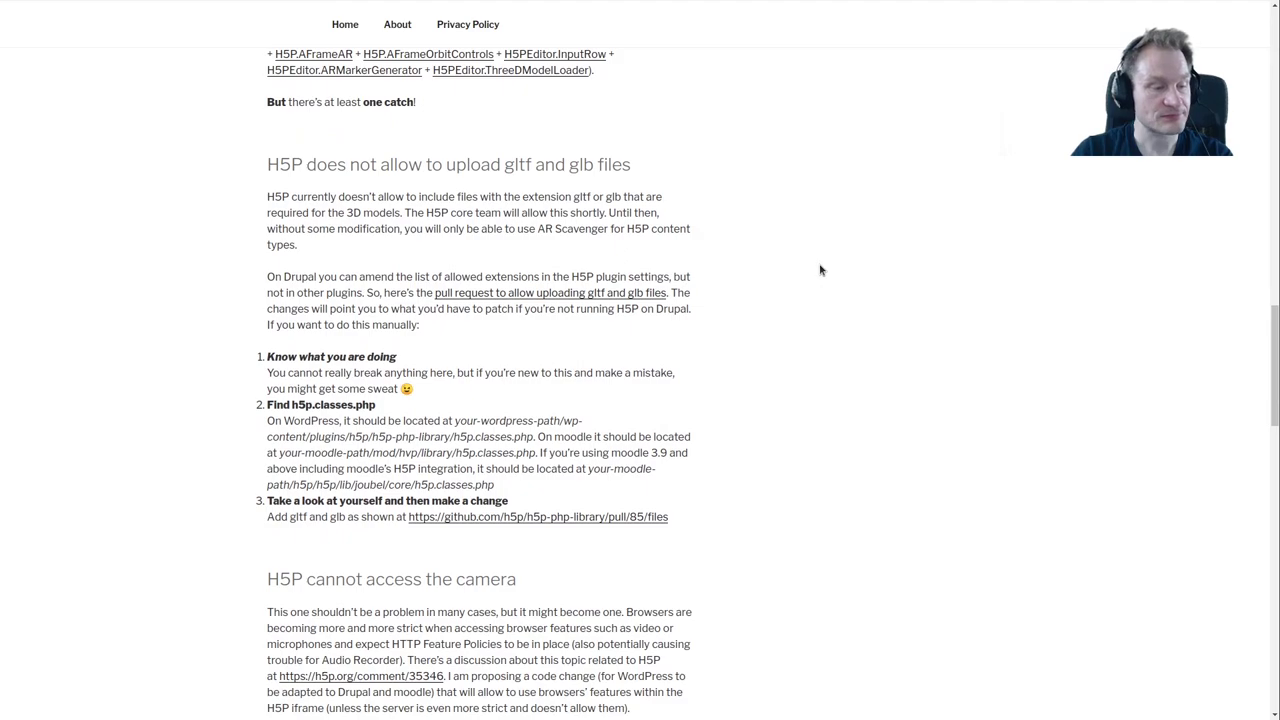
{"action": "scroll", "scroll_direction": "down", "scroll_amount": 3}
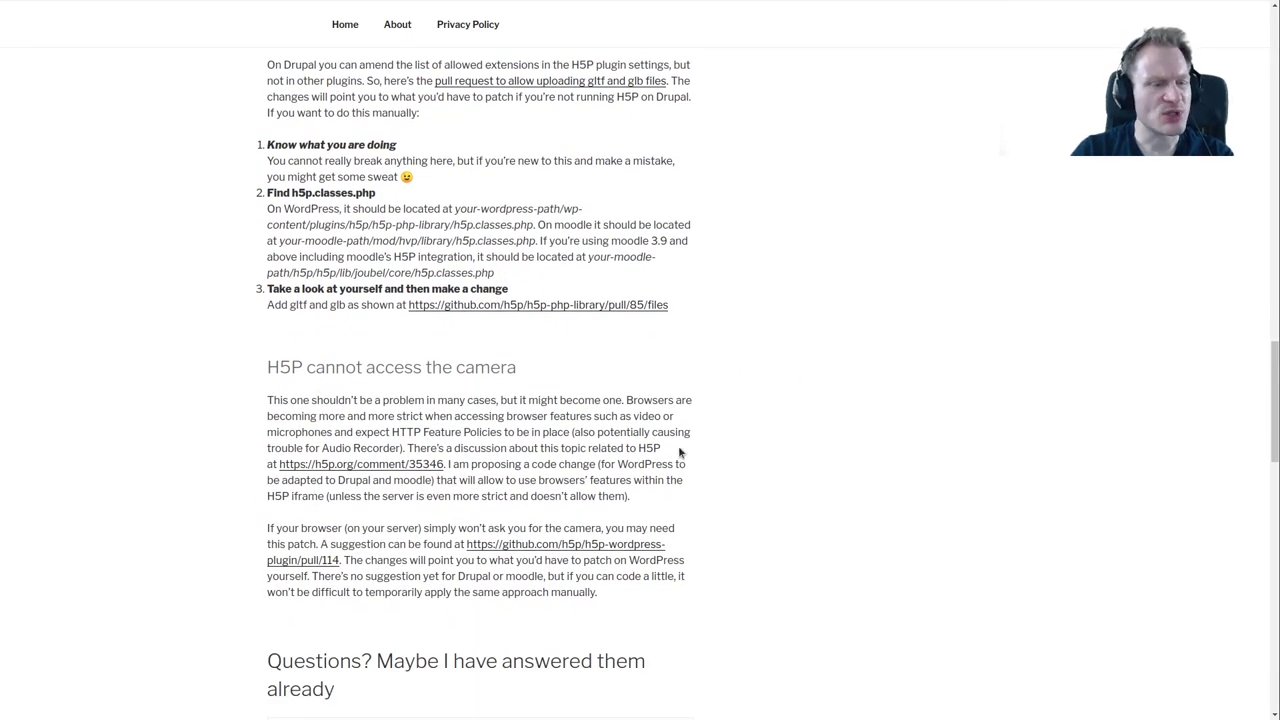
{"action": "mouse_move", "coordinate": [926, 260]}
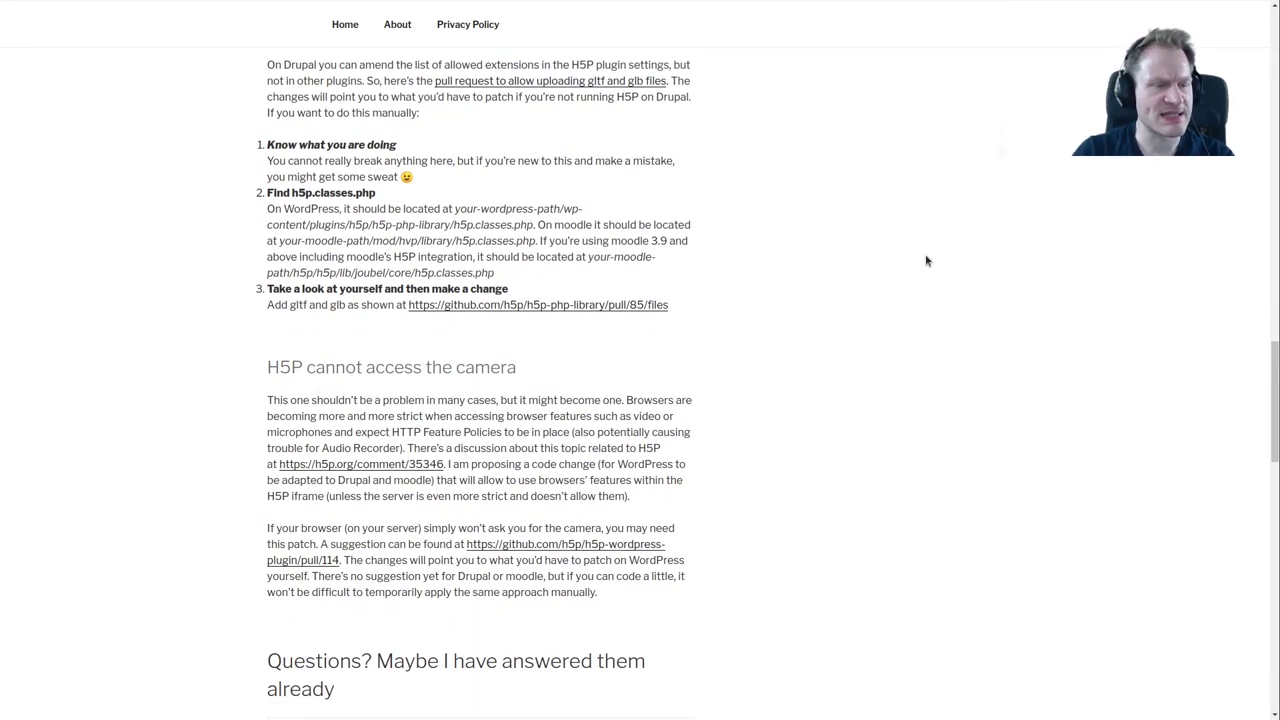
{"action": "scroll", "scroll_direction": "down", "scroll_amount": 3}
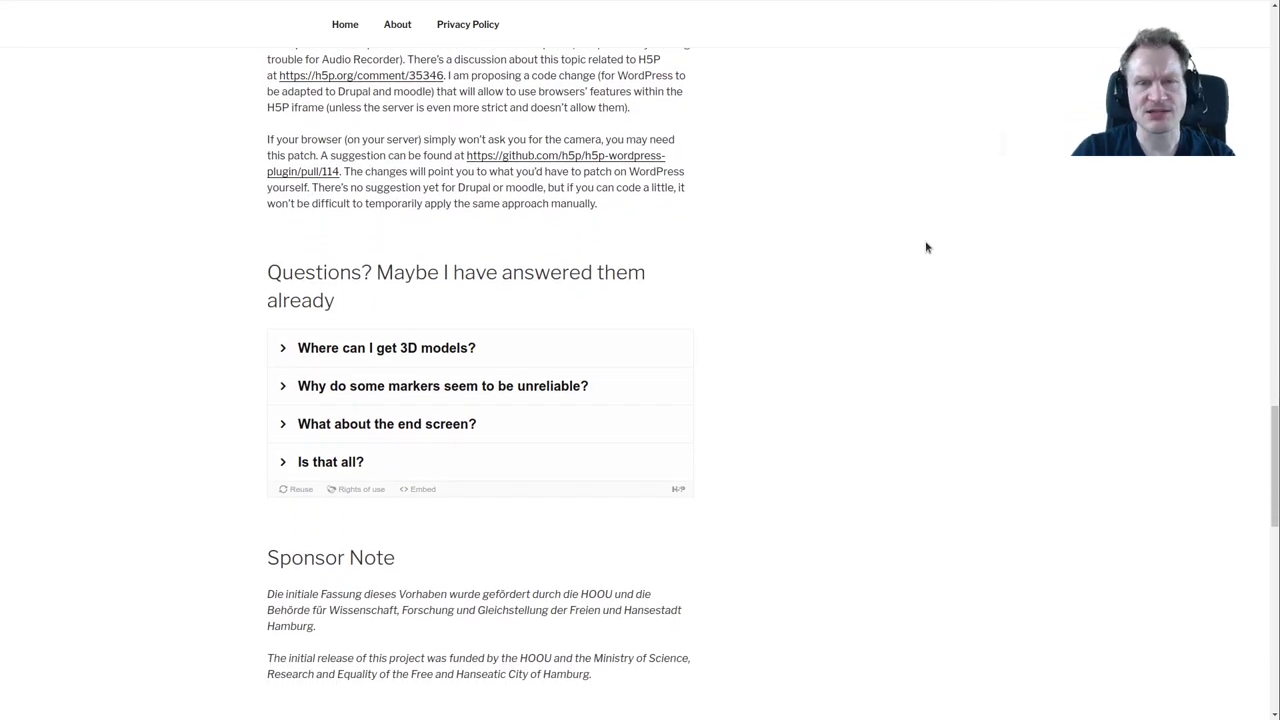
{"action": "mouse_move", "coordinate": [911, 272]}
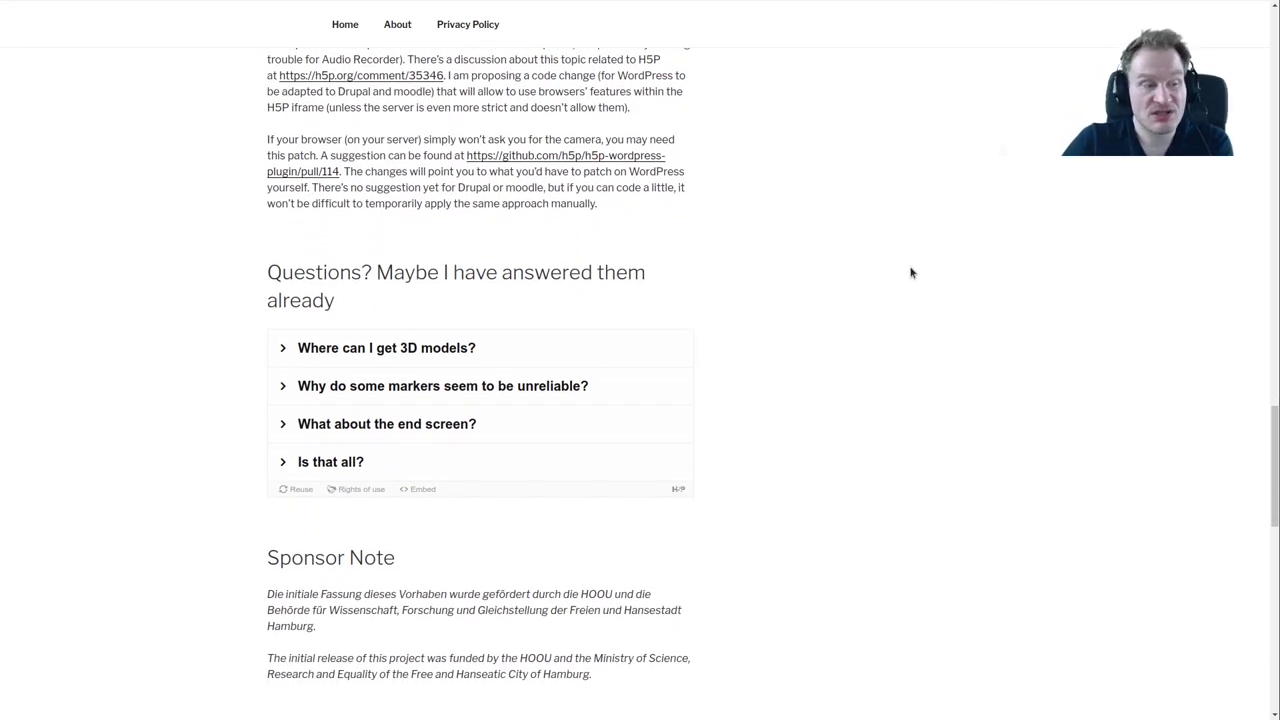